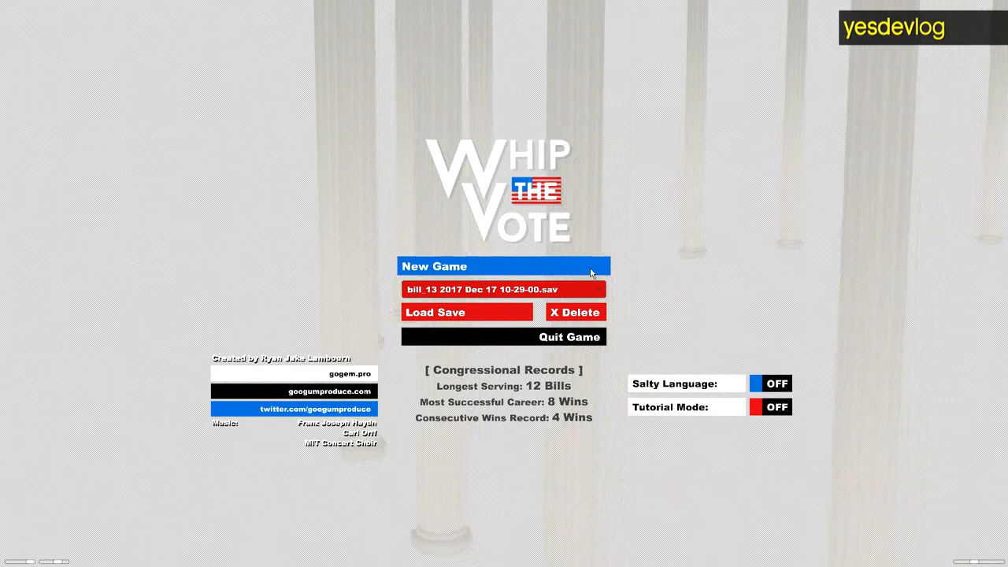
Load the saved game, resuming on the Single Payer Healthcare Nationalization Act
{"action": "left_click", "coordinate": [505, 264]}
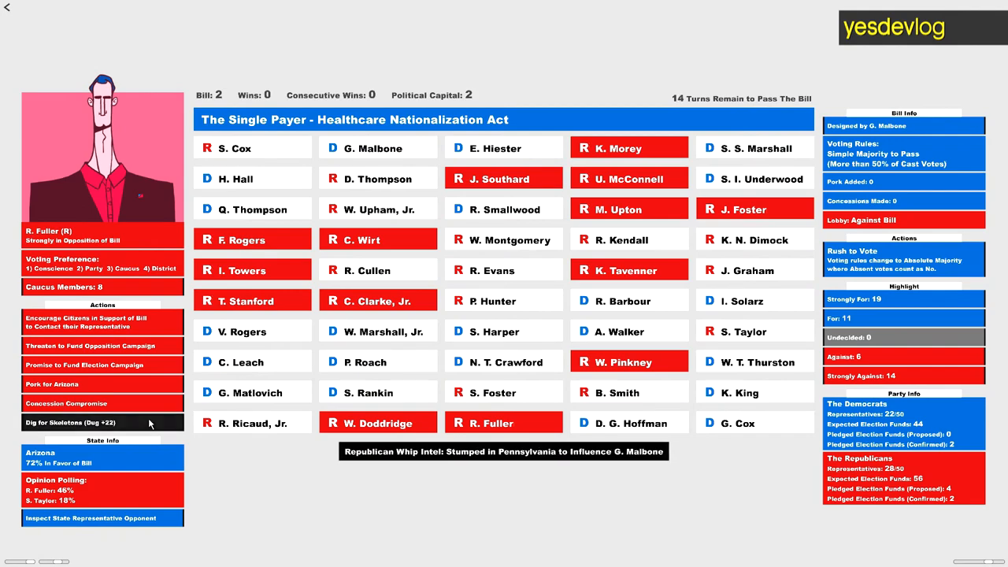
Dig up a dark secret on R. Fuller and check S. Harper's stance as turns run down
{"action": "left_click", "coordinate": [102, 422]}
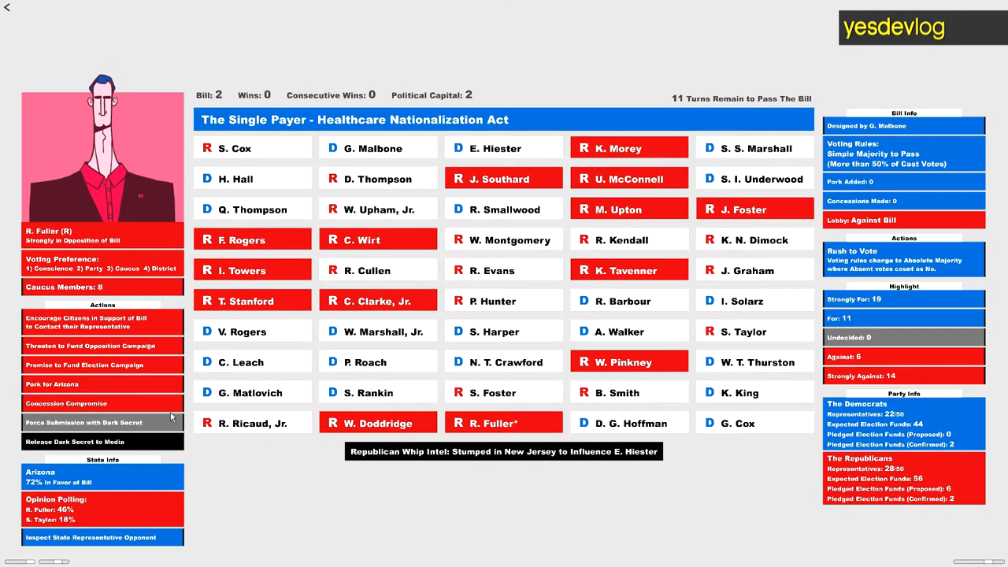
{"action": "left_click", "coordinate": [103, 422]}
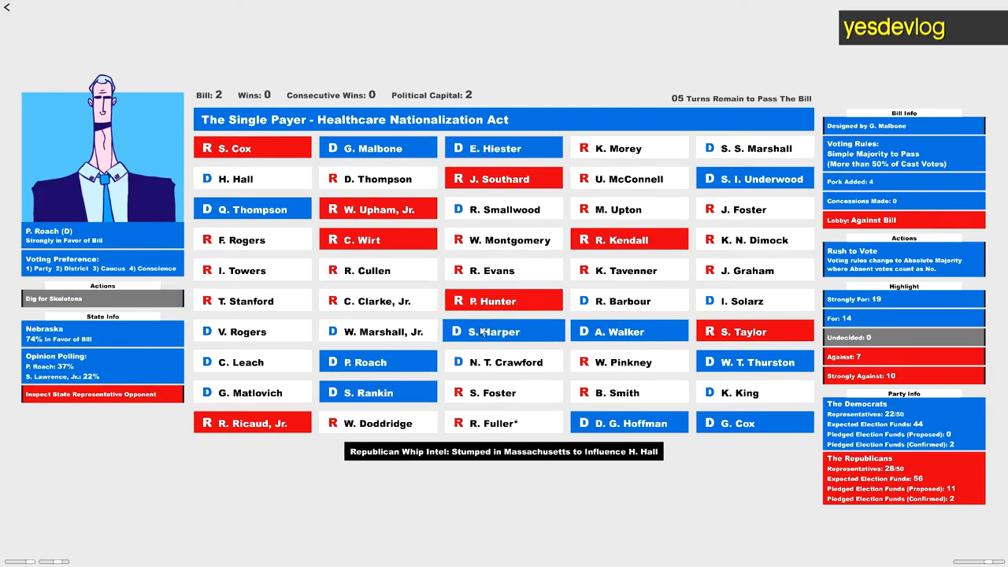
{"action": "left_click", "coordinate": [504, 331]}
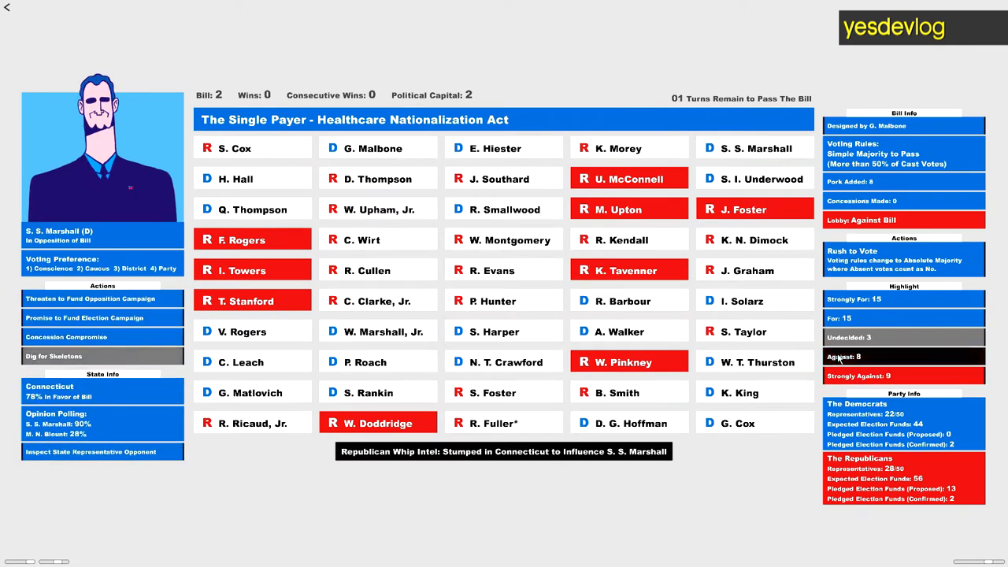
{"action": "mouse_move", "coordinate": [886, 356]}
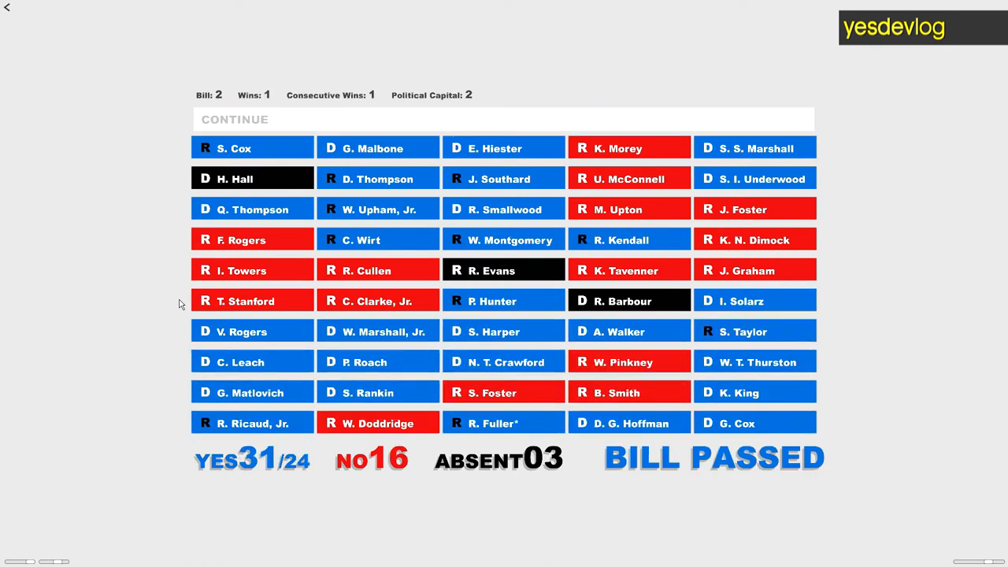
{"action": "mouse_move", "coordinate": [314, 119]}
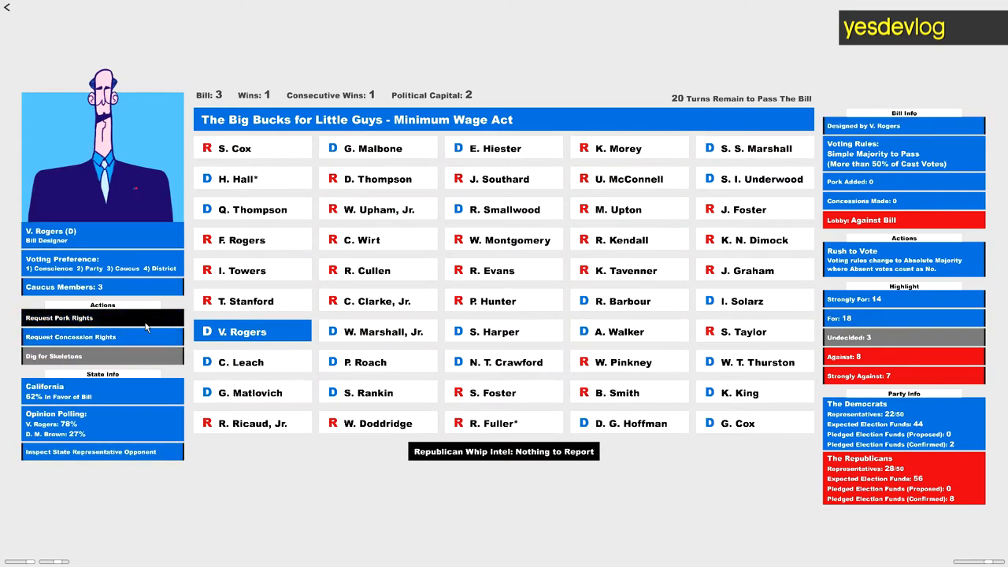
Get pork rights from V. Rogers, add pork for California, and check I. Solarz and R. Barbour
{"action": "left_click", "coordinate": [100, 319]}
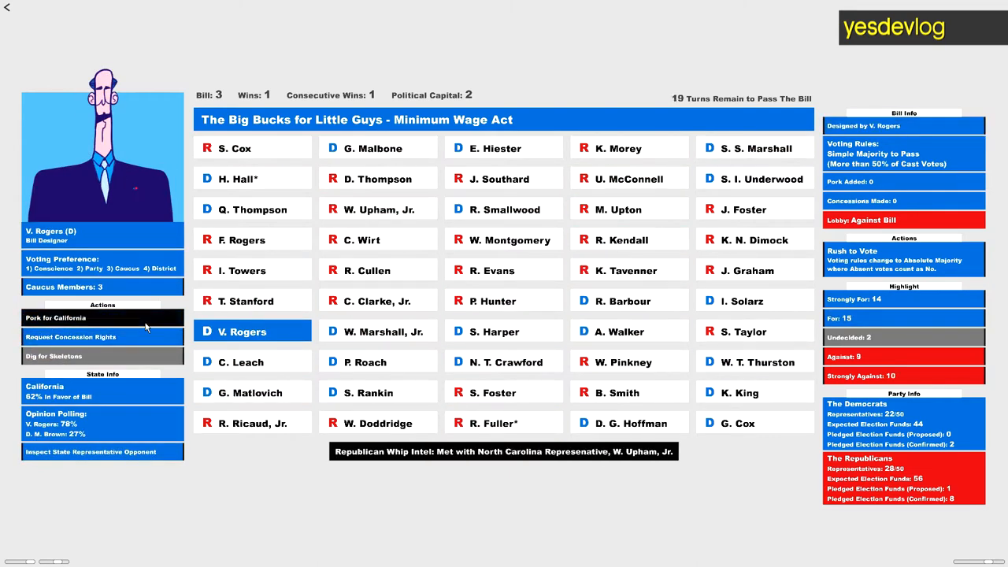
{"action": "left_click", "coordinate": [103, 318]}
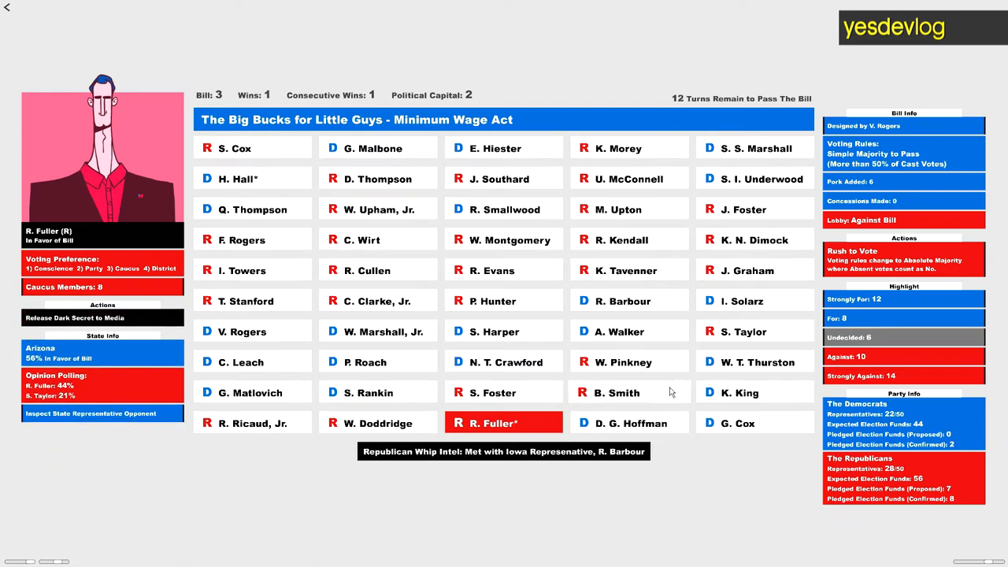
{"action": "left_click", "coordinate": [754, 361]}
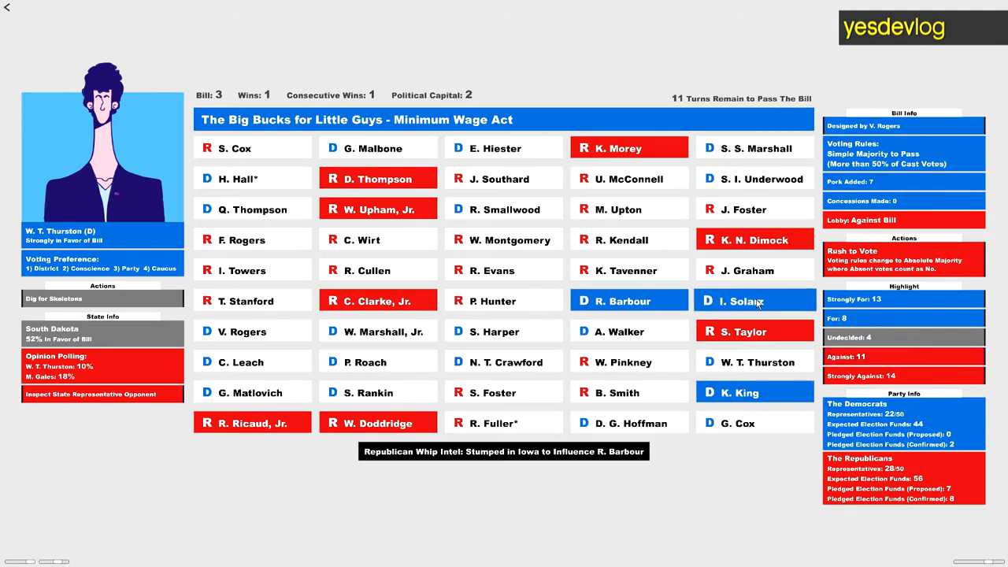
{"action": "left_click", "coordinate": [742, 300]}
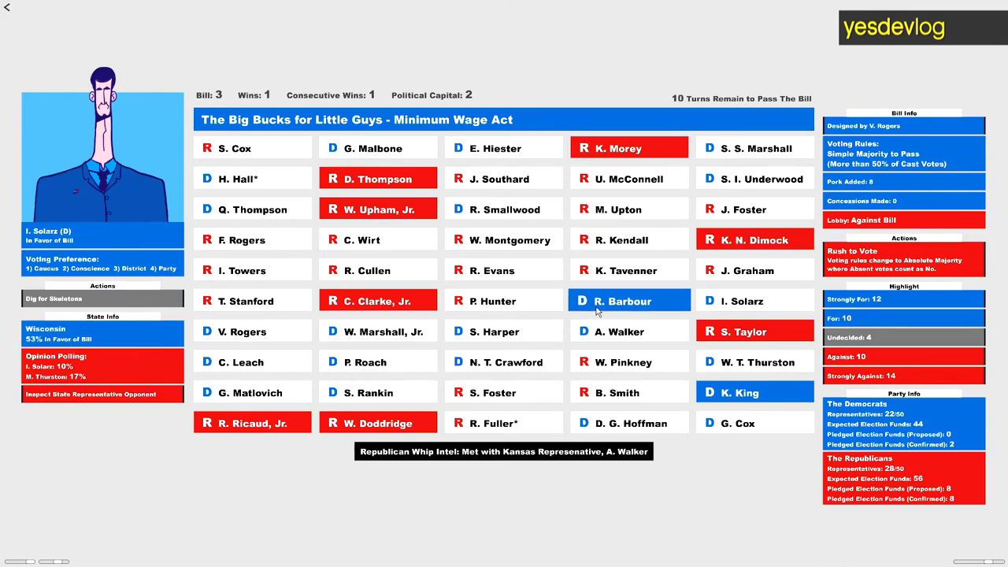
{"action": "left_click", "coordinate": [629, 299]}
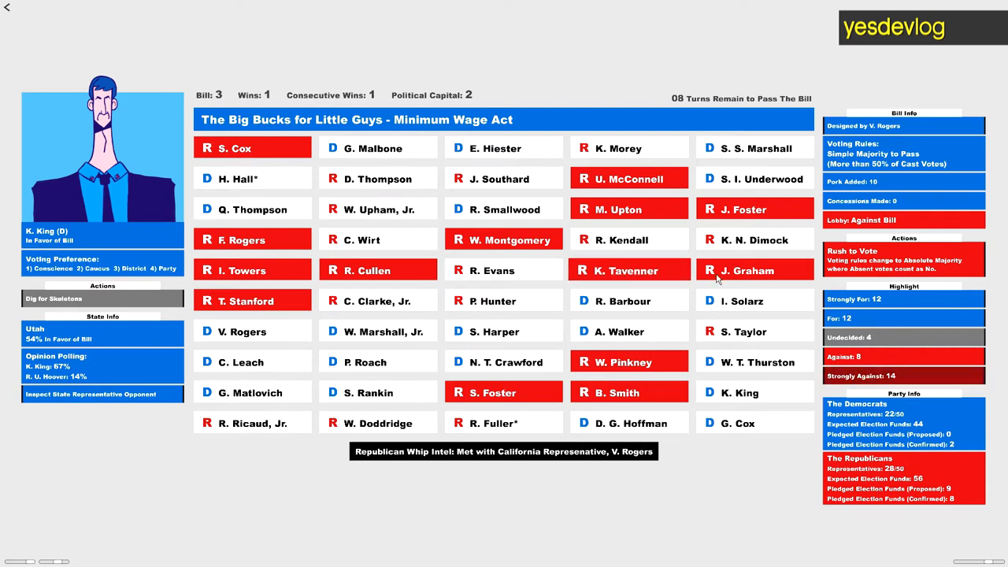
Promise to fund W. Upham, Jr.'s campaign and play through to the Presidential Budget
{"action": "left_click", "coordinate": [629, 271]}
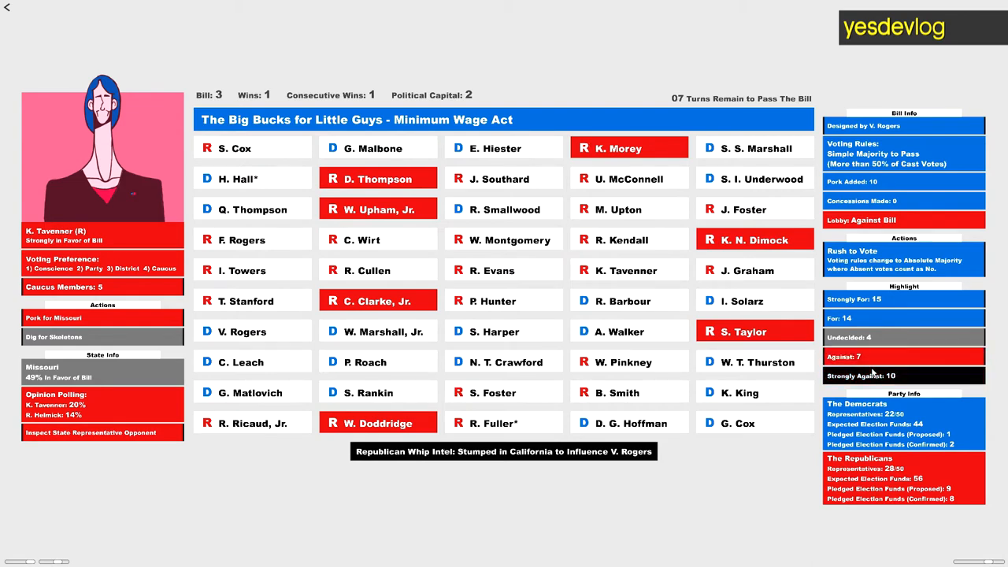
{"action": "left_click", "coordinate": [372, 210]}
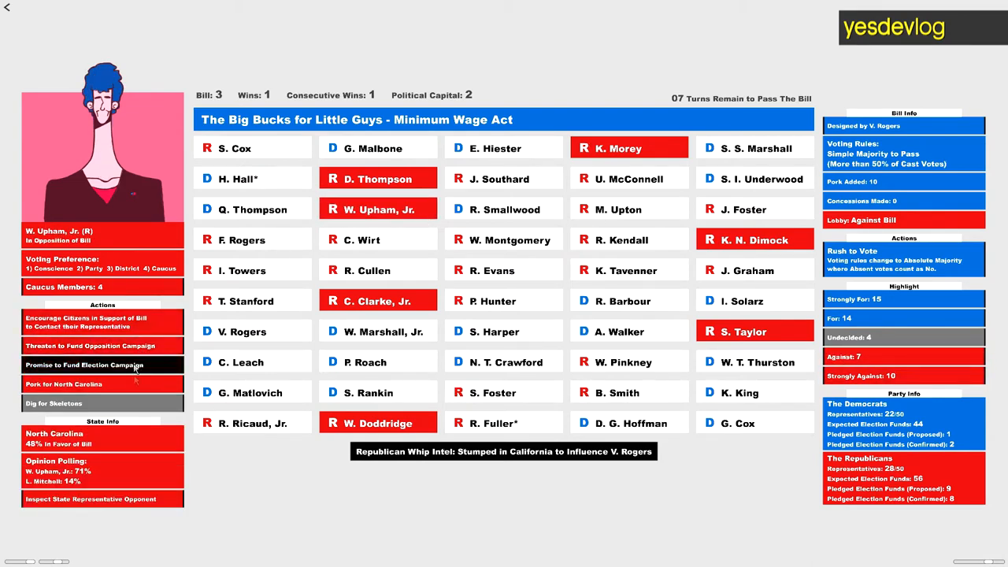
{"action": "left_click", "coordinate": [88, 365]}
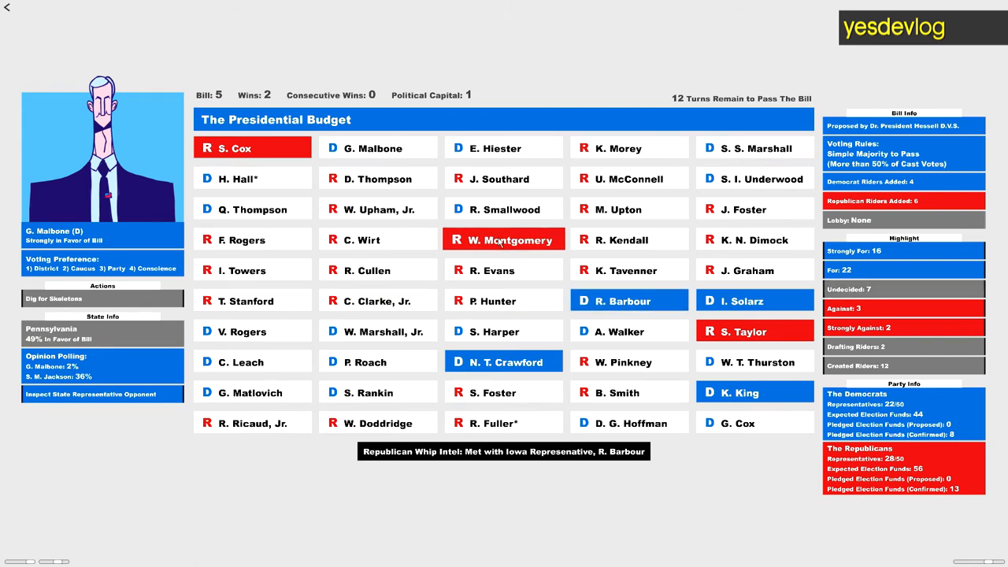
Inspect representatives including W. Marshall, Jr. as the Presidential Budget turns advance
{"action": "left_click", "coordinate": [504, 240]}
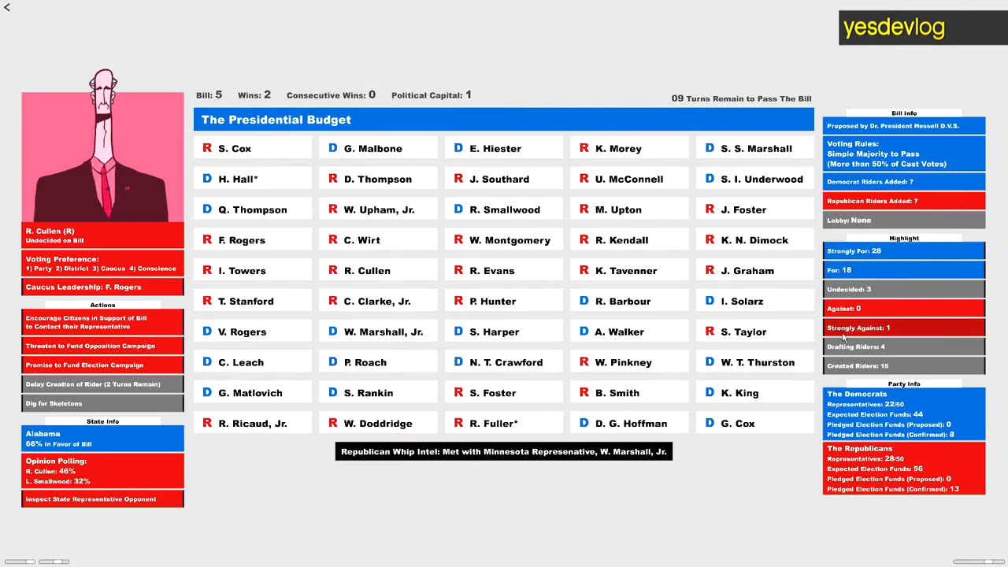
{"action": "left_click", "coordinate": [753, 210]}
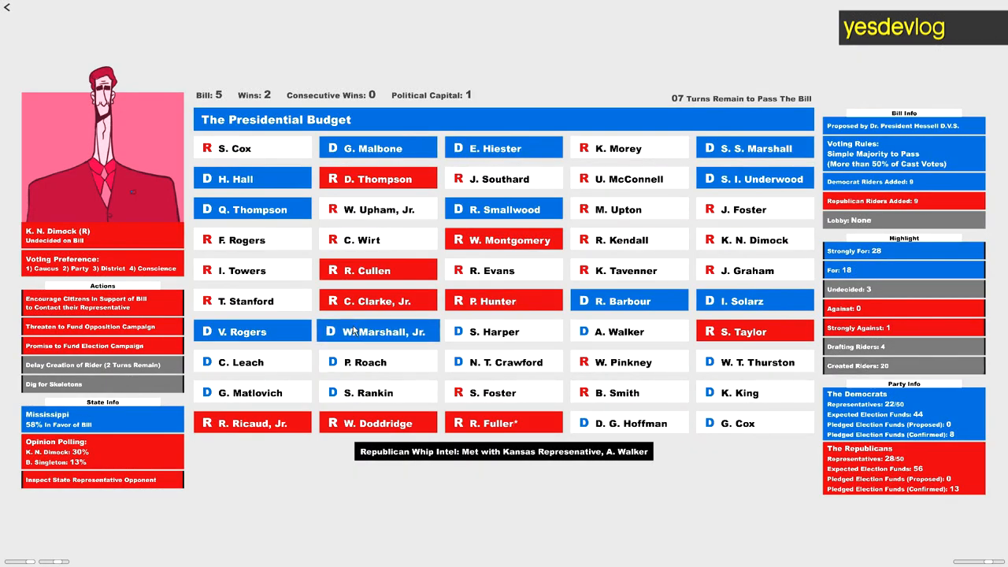
{"action": "left_click", "coordinate": [378, 331]}
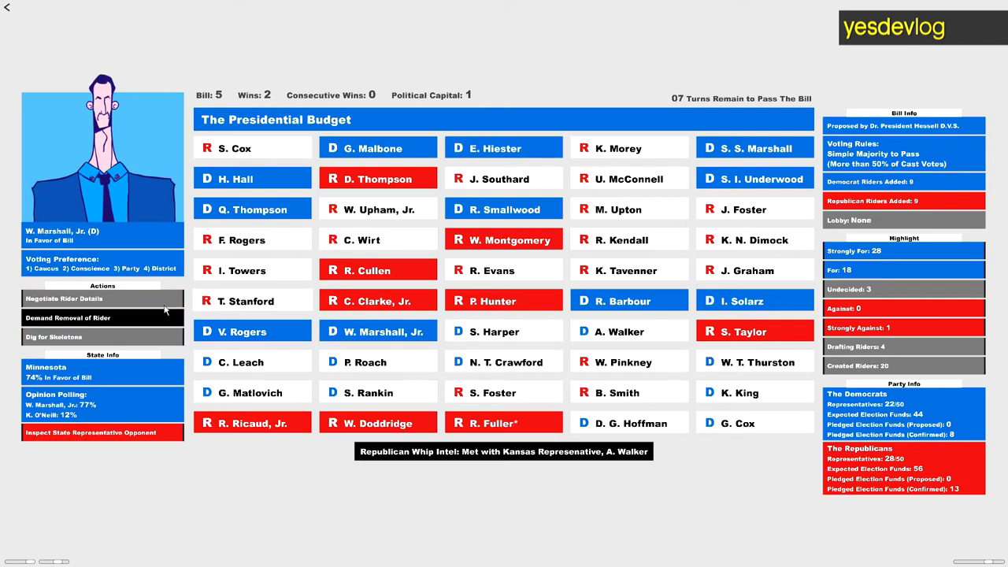
Demand a rider's removal, then inspect Q. Thompson and dig for skeletons on him
{"action": "left_click", "coordinate": [243, 331]}
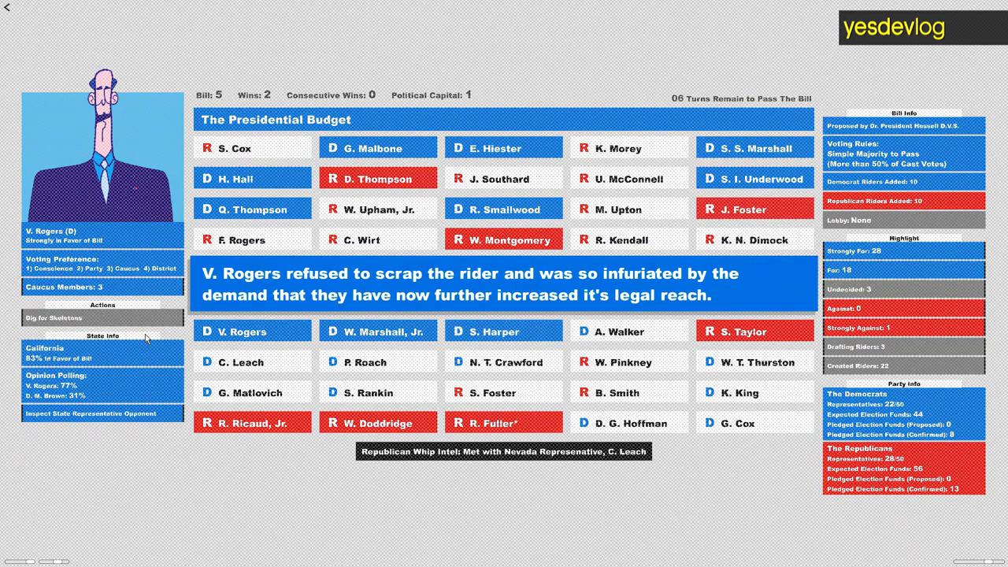
{"action": "mouse_move", "coordinate": [296, 306]}
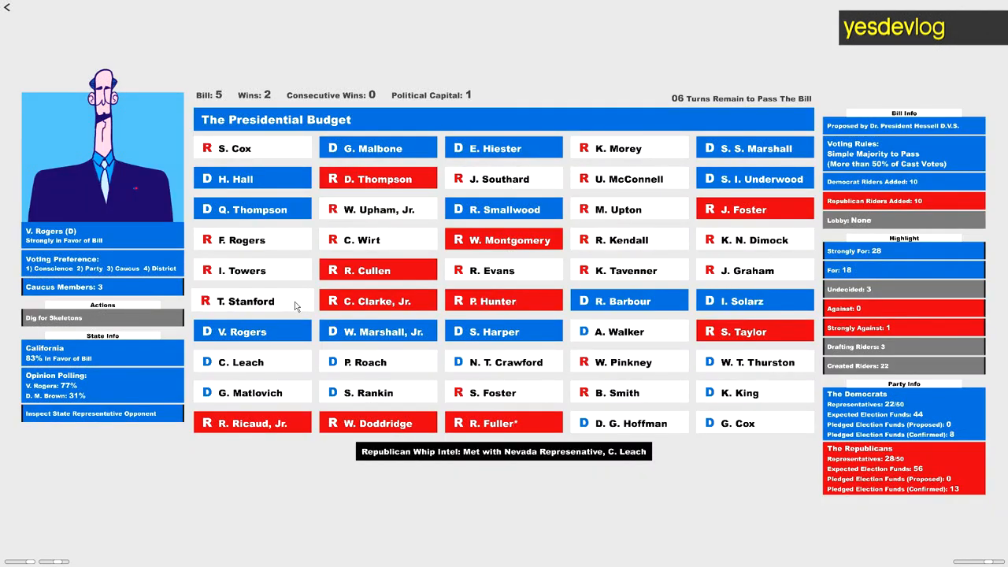
{"action": "left_click", "coordinate": [744, 300]}
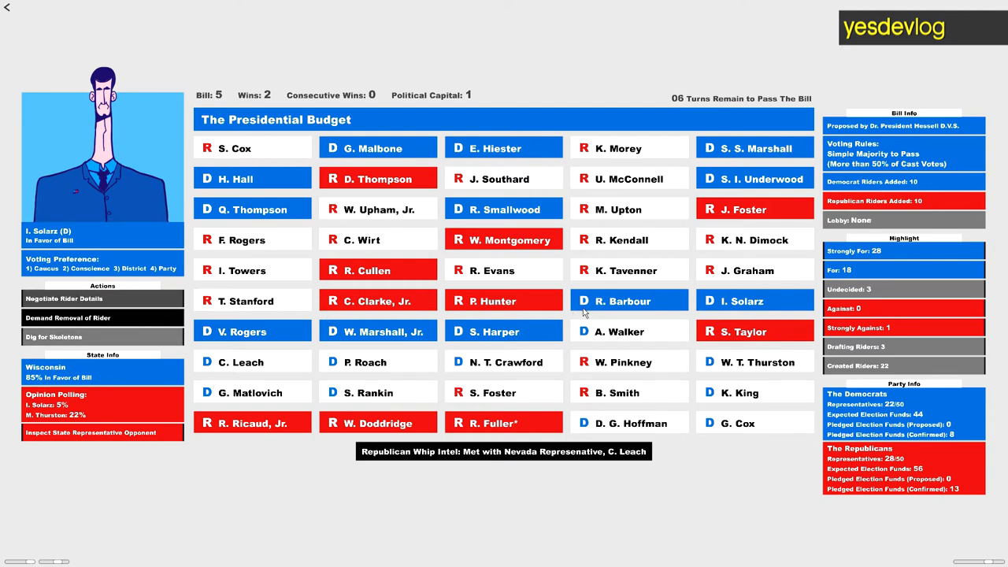
{"action": "left_click", "coordinate": [630, 301]}
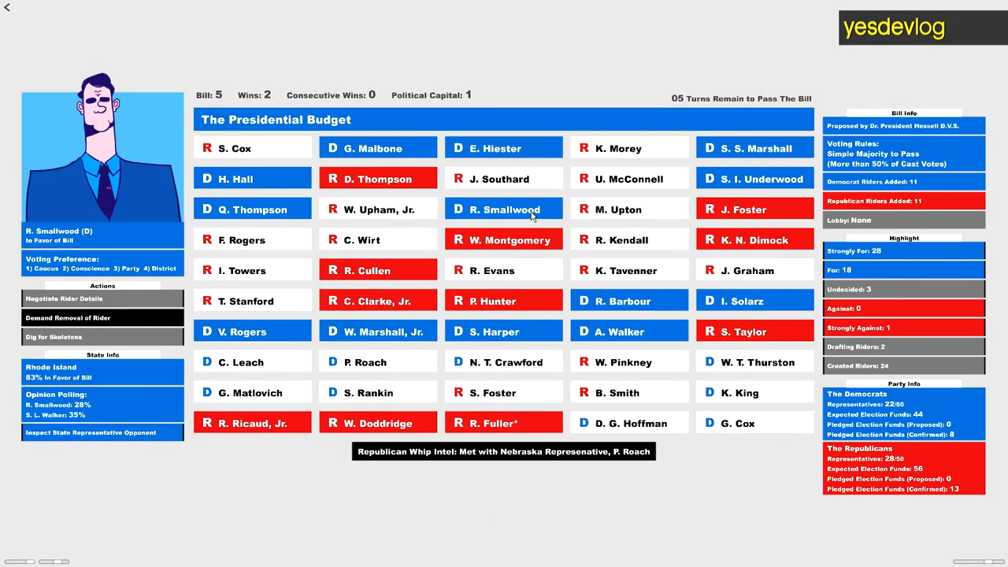
{"action": "mouse_move", "coordinate": [233, 287]}
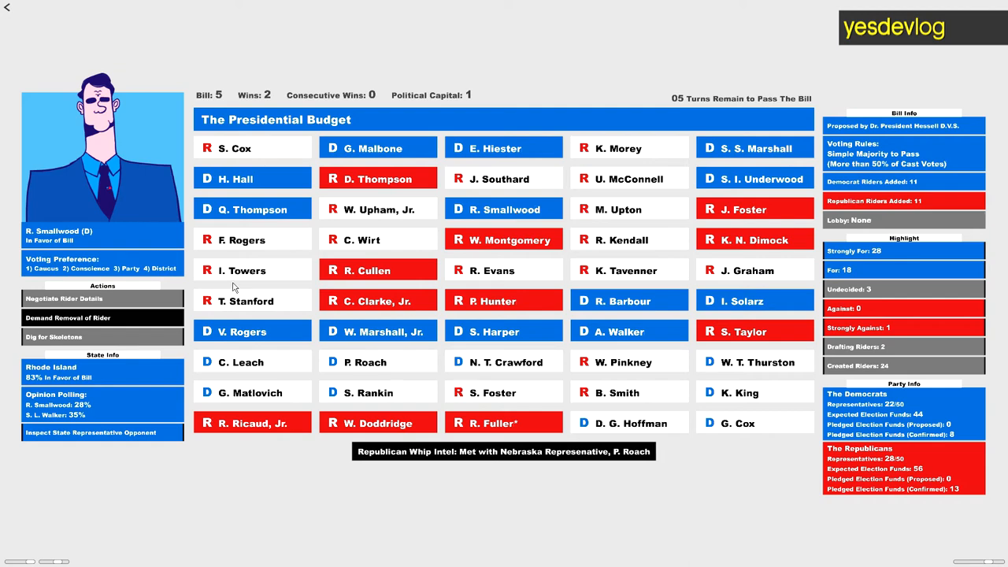
{"action": "mouse_move", "coordinate": [252, 208]}
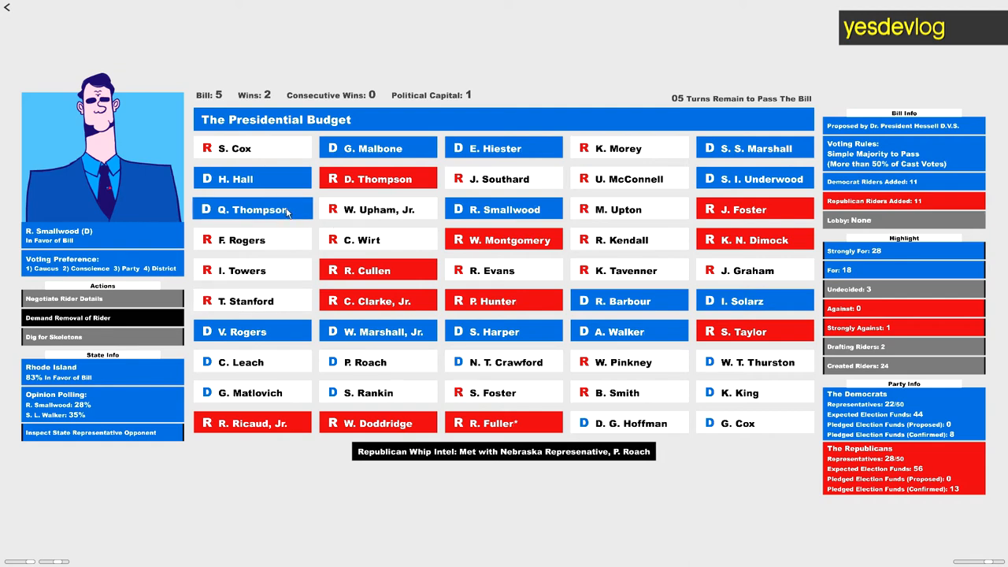
{"action": "left_click", "coordinate": [252, 208]}
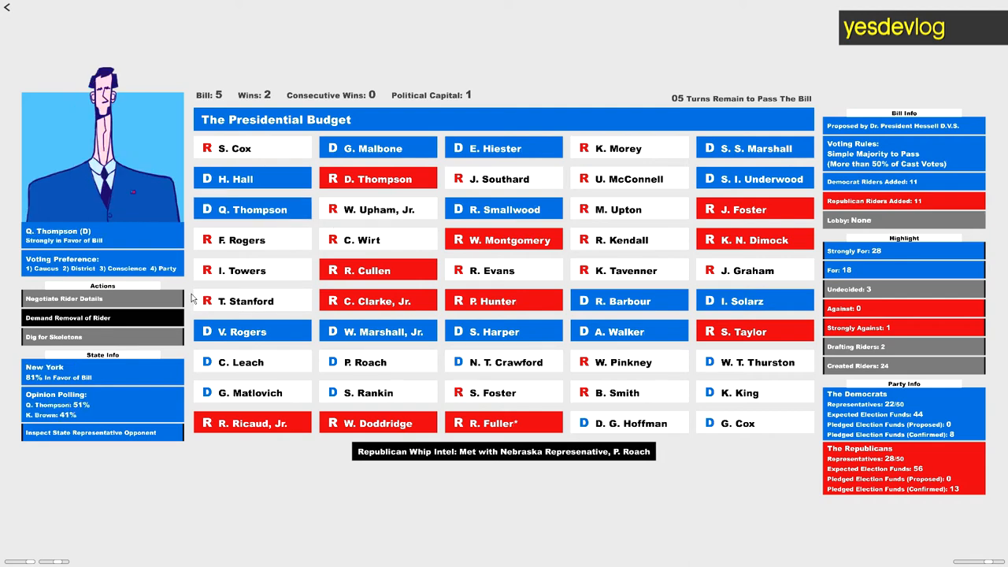
{"action": "left_click", "coordinate": [252, 178]}
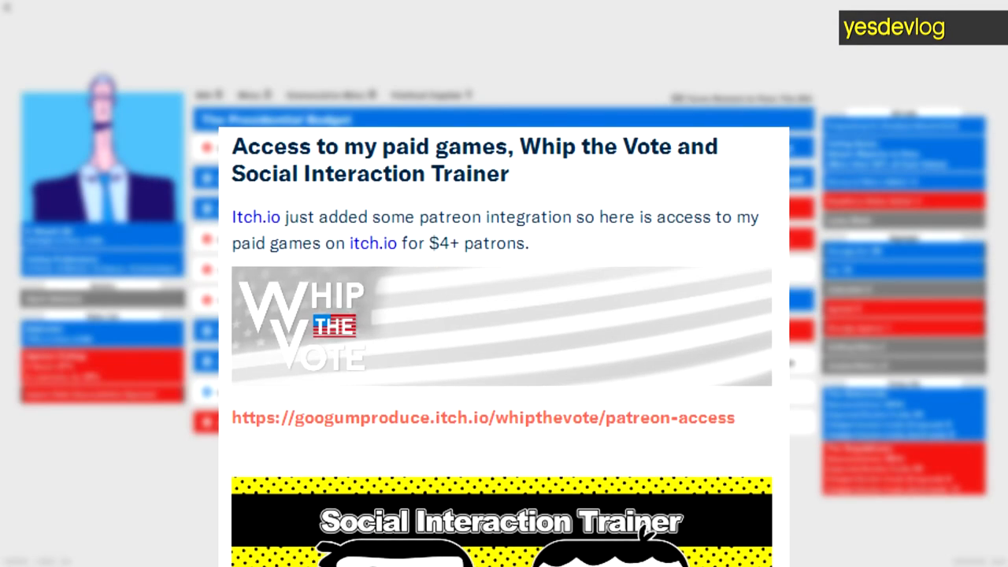
Scroll through the Patreon post offering $4+ patrons access to the paid games
{"action": "scroll", "scroll_direction": "down", "scroll_amount": 3}
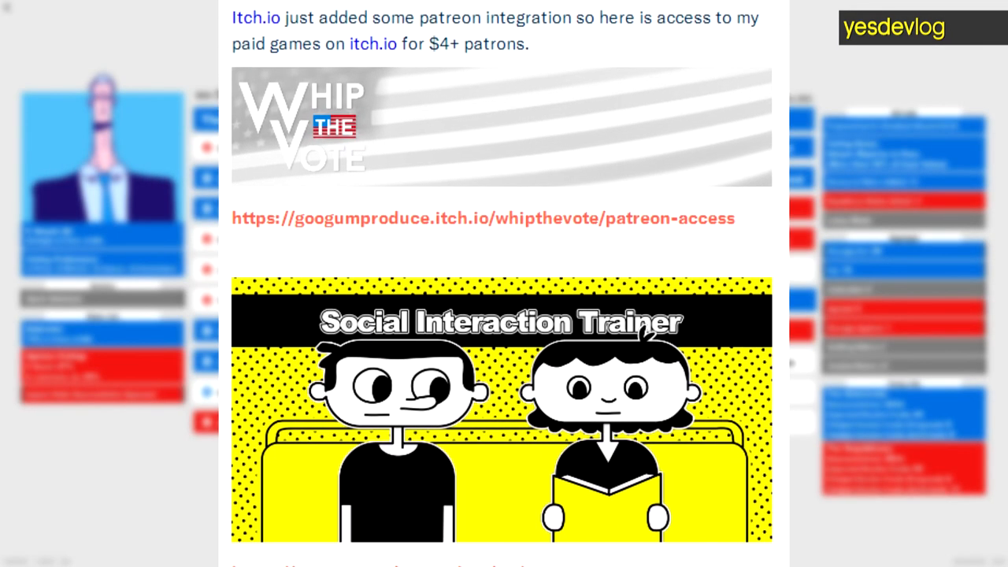
{"action": "scroll", "scroll_direction": "down", "scroll_amount": 3}
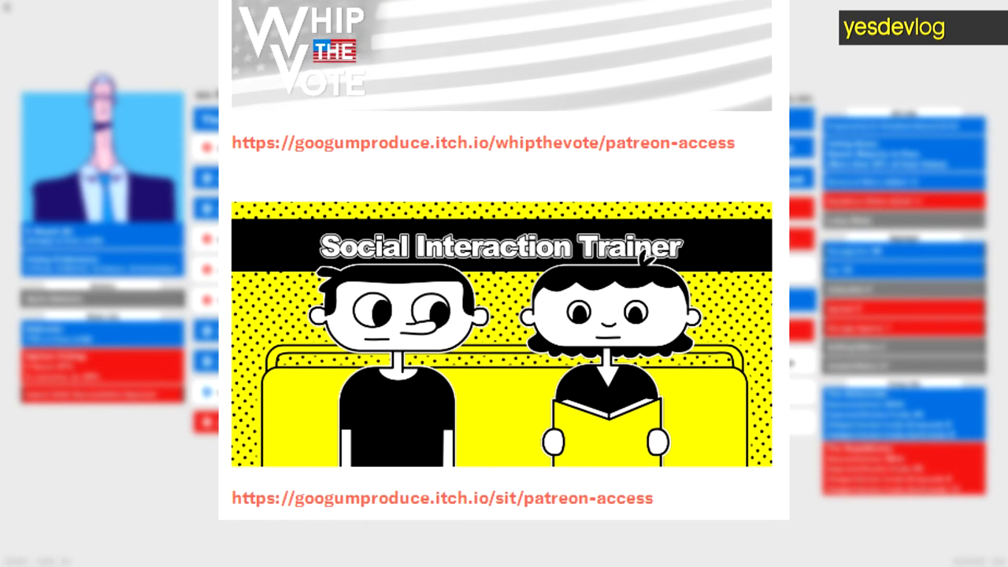